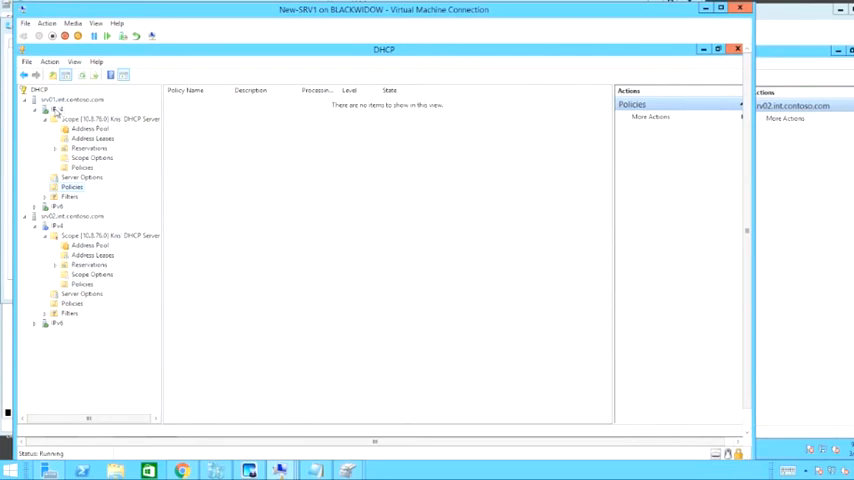
- Begin a new IPv4 scope on the first server with the description 'Second Scope'
{"action": "right_click", "coordinate": [58, 108]}
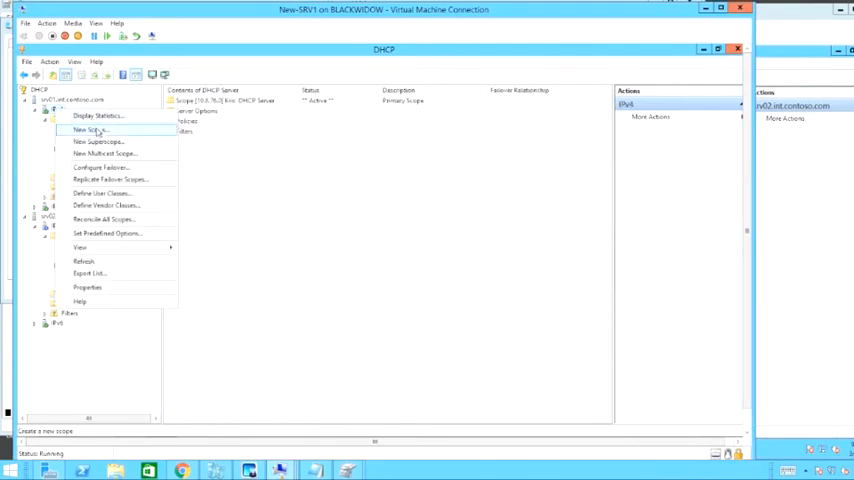
{"action": "left_click", "coordinate": [90, 130]}
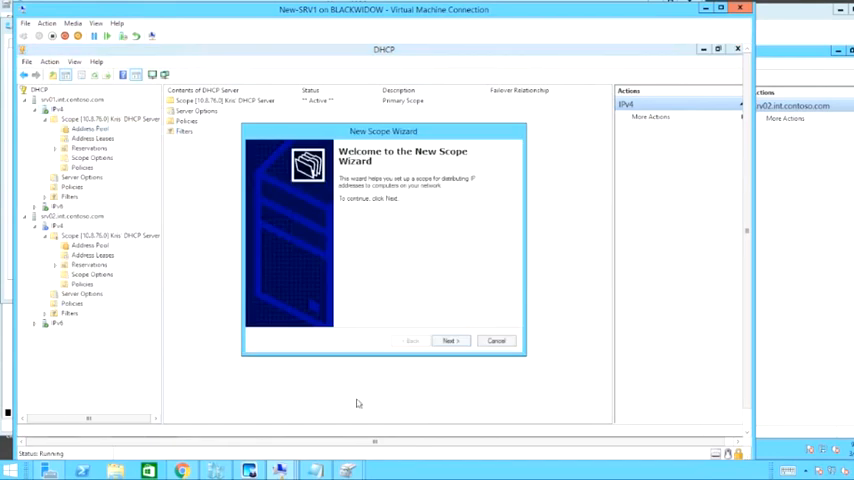
{"action": "left_click", "coordinate": [448, 340]}
{"action": "type", "text": "Larry's Scope"}
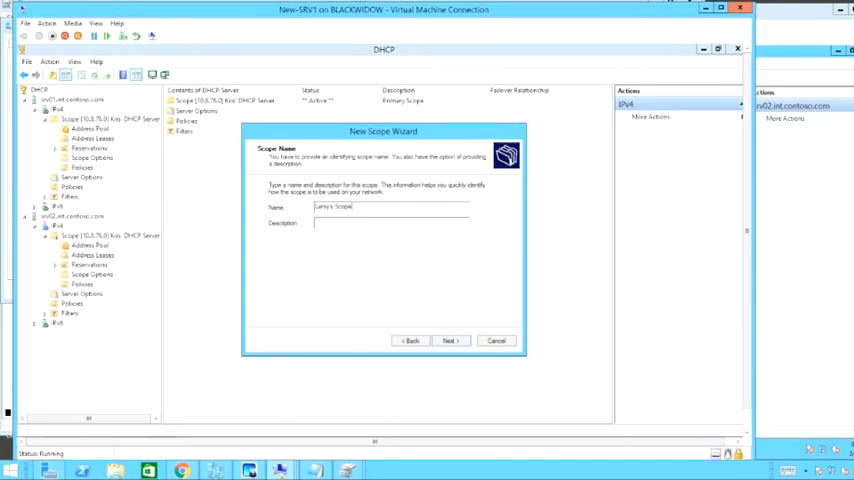
{"action": "type", "text": "Sci"}
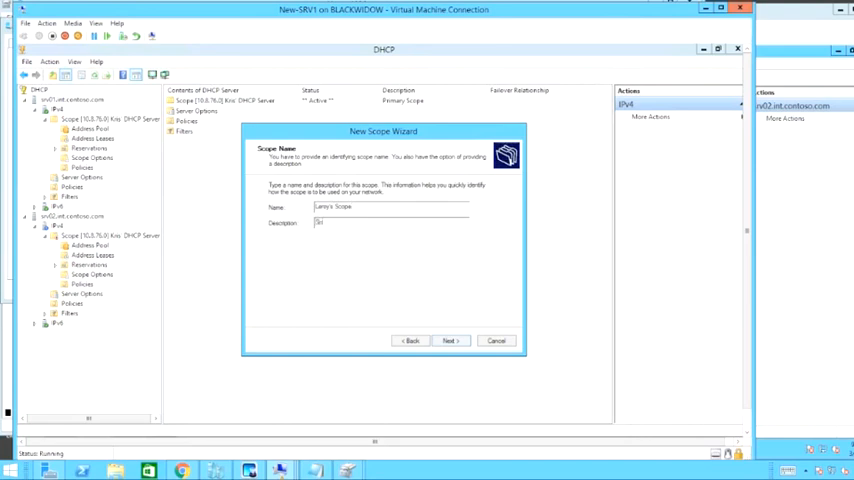
{"action": "type", "text": "Second Scope"}
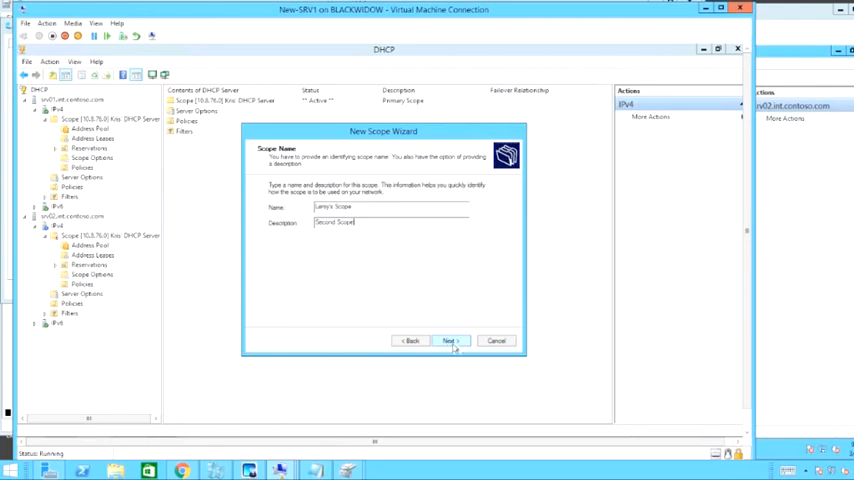
{"action": "left_click", "coordinate": [448, 340]}
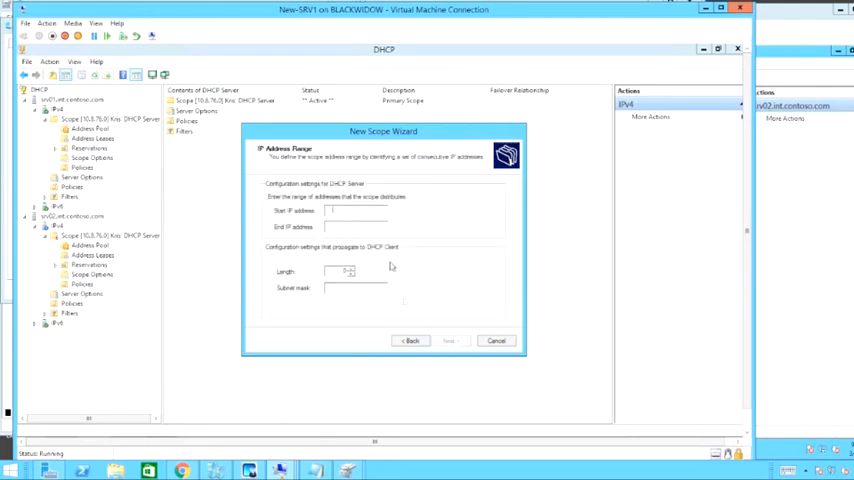
- Enter the scope's start/end address range and mask, keep no exclusions and default lease, and finish
{"action": "type", "text": "10"}
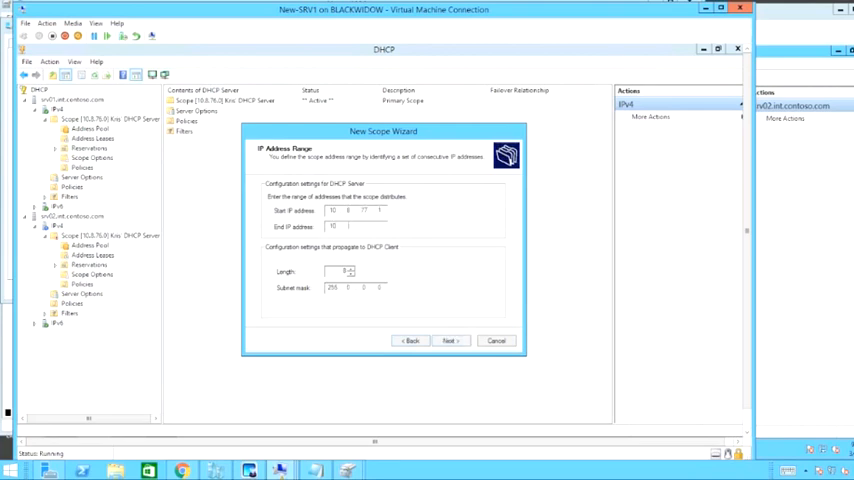
{"action": "type", "text": "254"}
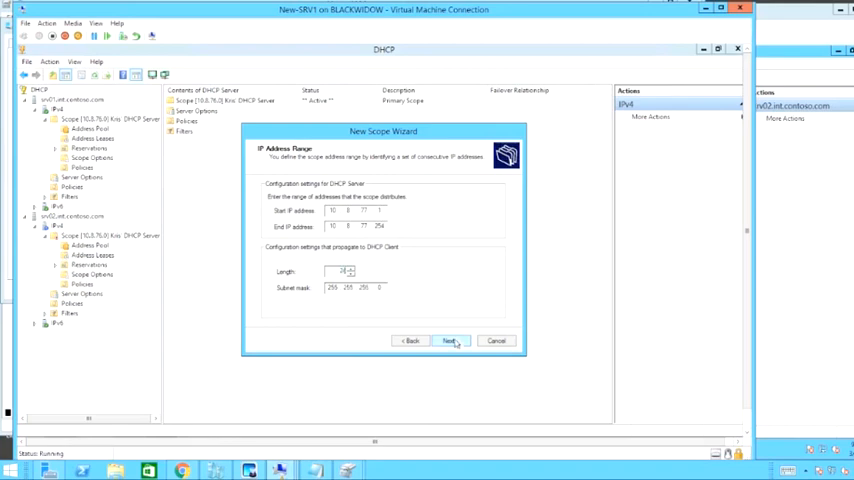
{"action": "left_click", "coordinate": [448, 340]}
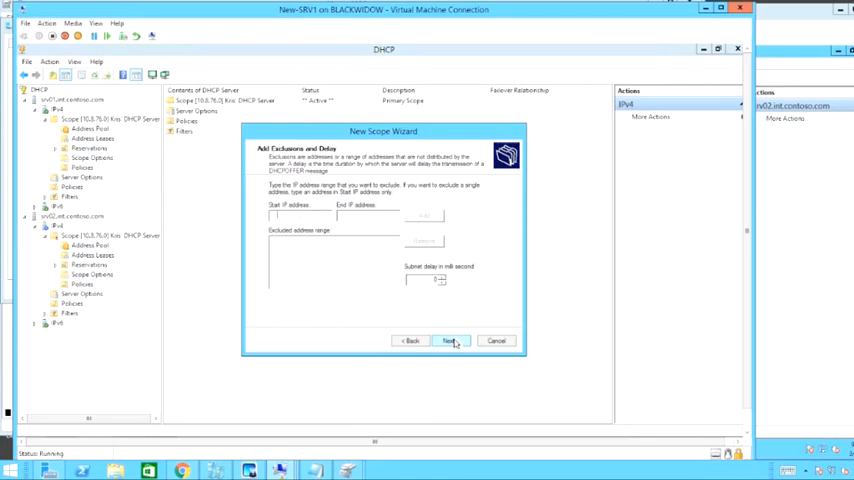
{"action": "left_click", "coordinate": [448, 340]}
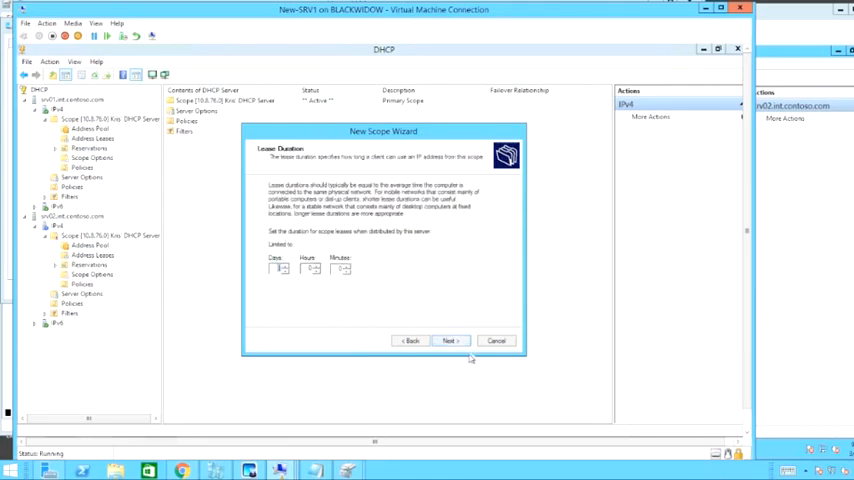
{"action": "left_click", "coordinate": [448, 340]}
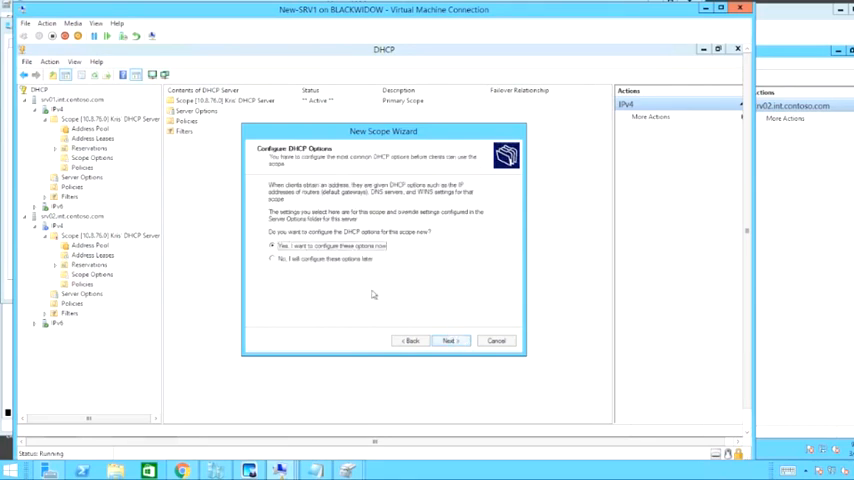
{"action": "left_click", "coordinate": [448, 340]}
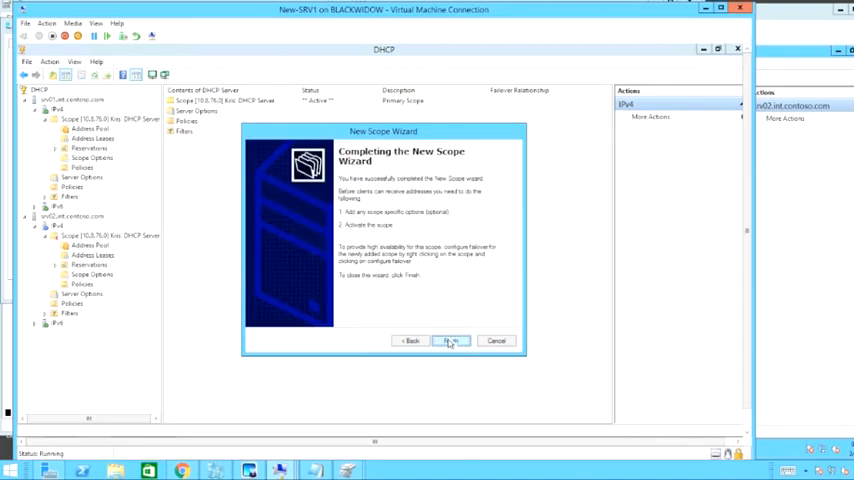
{"action": "left_click", "coordinate": [448, 340]}
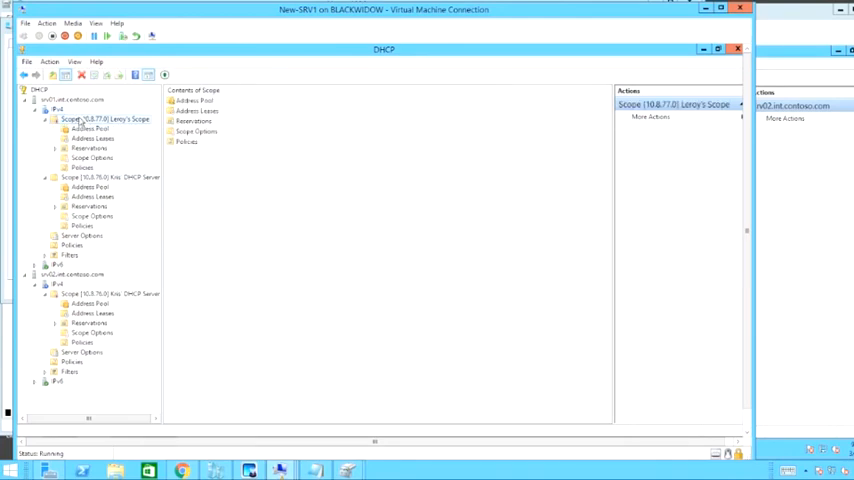
- Activate the new Second Scope so it can hand out addresses
{"action": "right_click", "coordinate": [104, 120]}
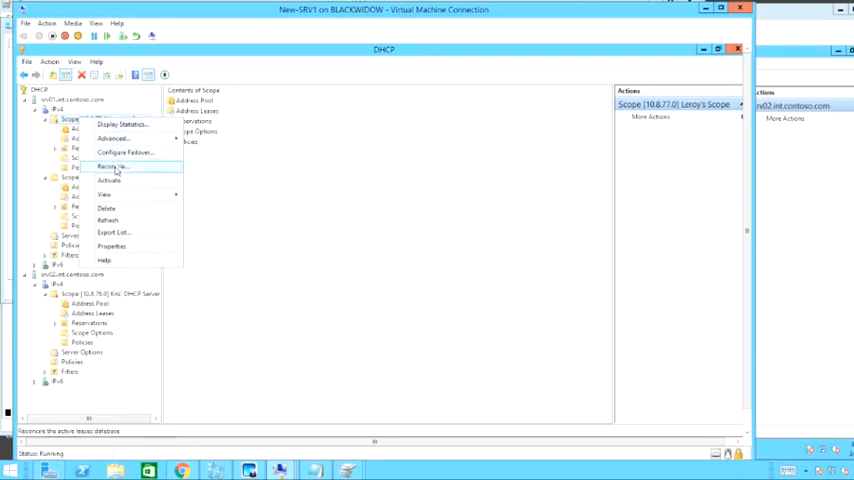
{"action": "left_click", "coordinate": [112, 168]}
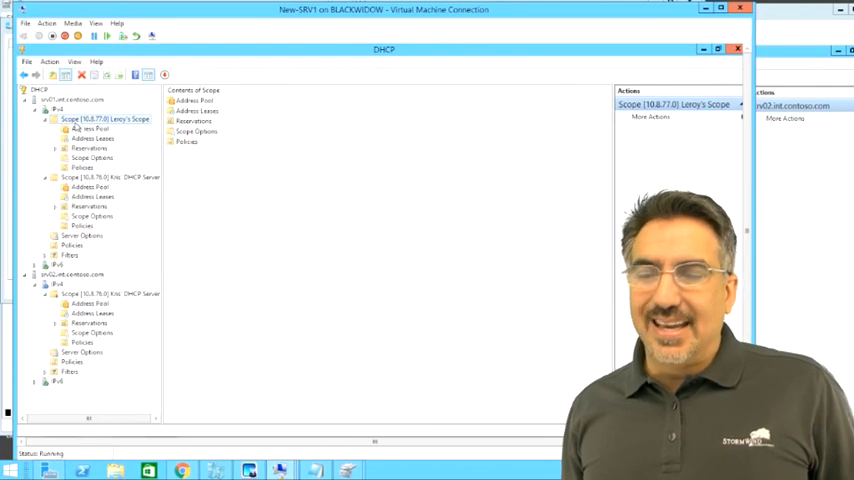
- Create a superscope named Darkclaw containing both IPv4 scopes on the first server
{"action": "right_click", "coordinate": [104, 120]}
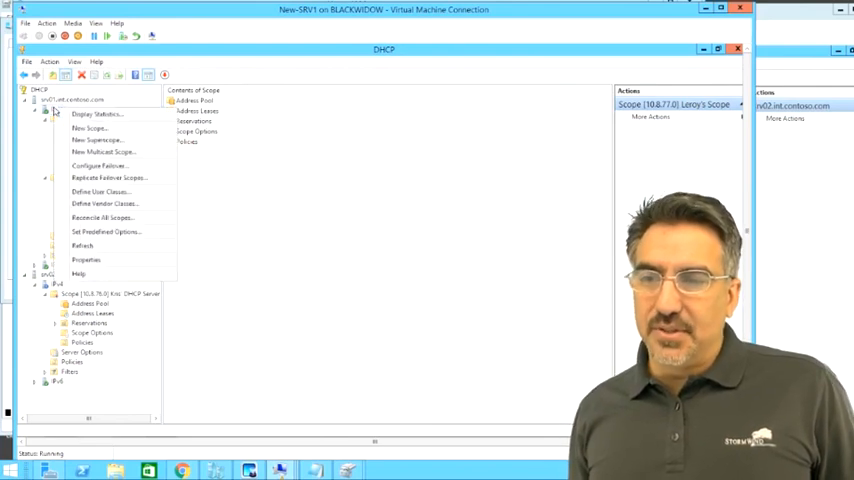
{"action": "mouse_move", "coordinate": [96, 140]}
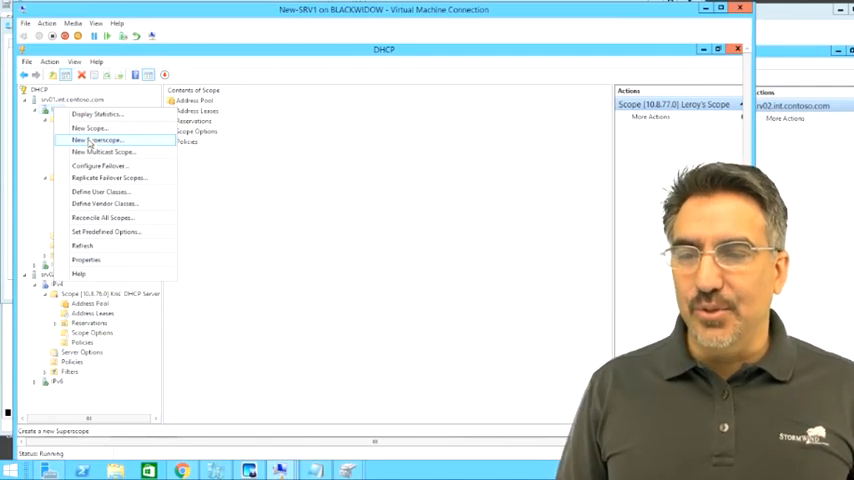
{"action": "left_click", "coordinate": [96, 140]}
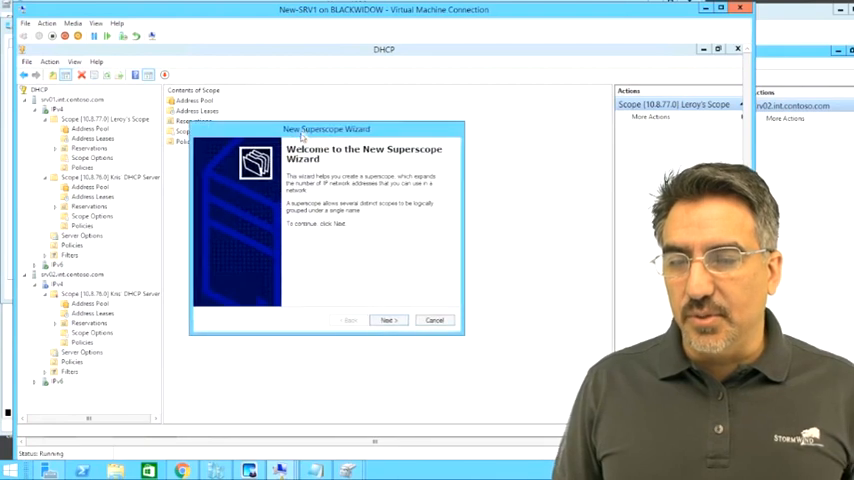
{"action": "left_click", "coordinate": [388, 320]}
{"action": "type", "text": "Contoso"}
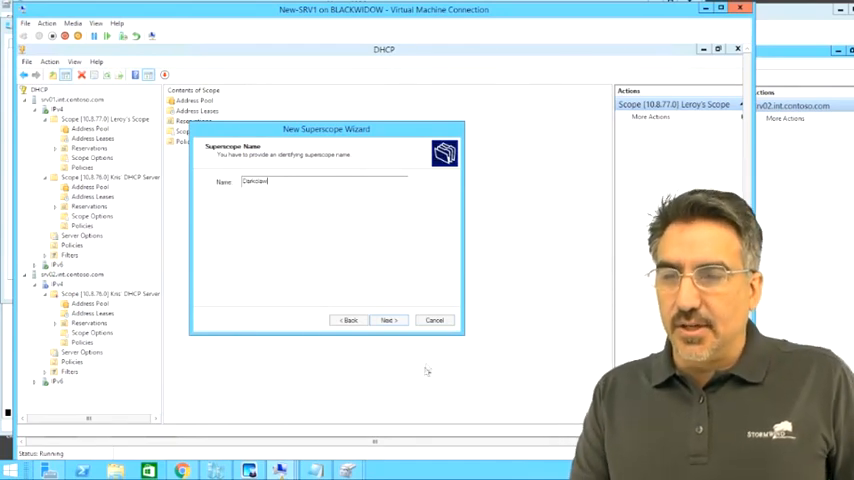
{"action": "left_click", "coordinate": [388, 320]}
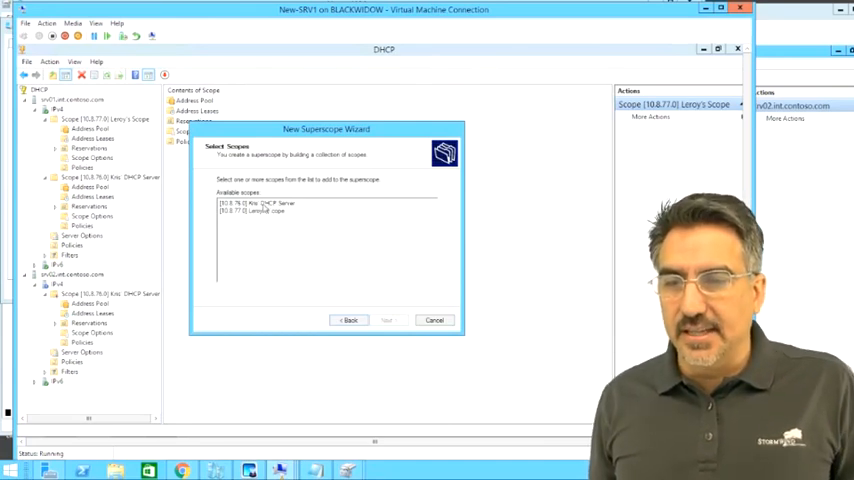
{"action": "left_click", "coordinate": [280, 204]}
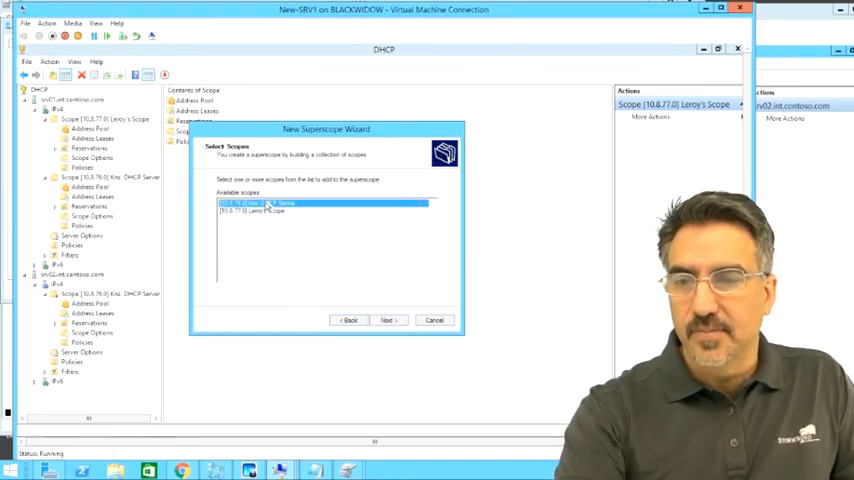
{"action": "left_click", "coordinate": [268, 210]}
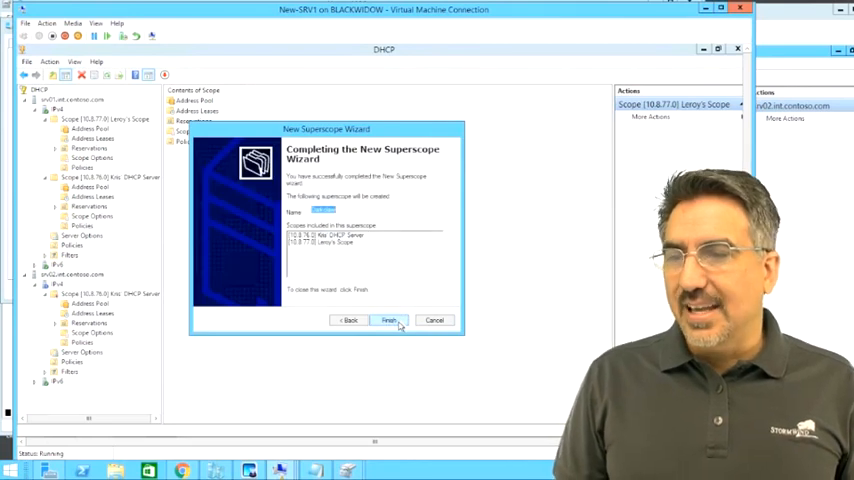
{"action": "left_click", "coordinate": [388, 320]}
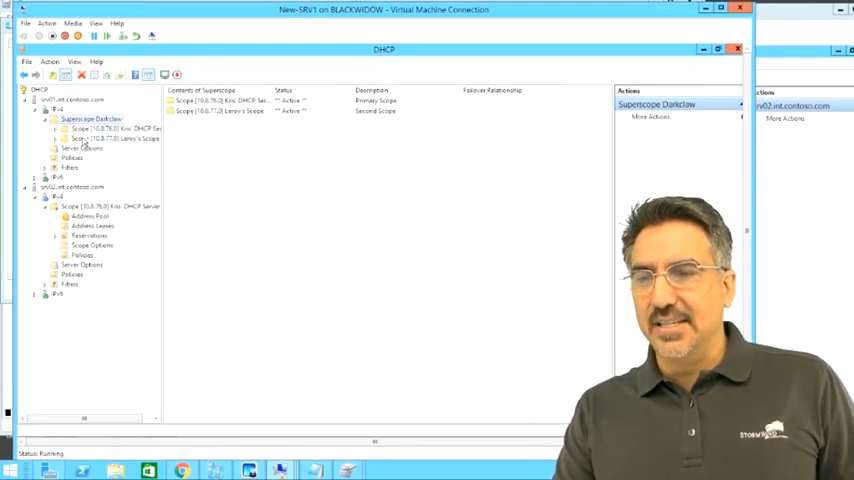
- Deactivate the scope under Superscope Darkclaw, confirm, and return to srv01's IPv4 node
{"action": "right_click", "coordinate": [96, 138]}
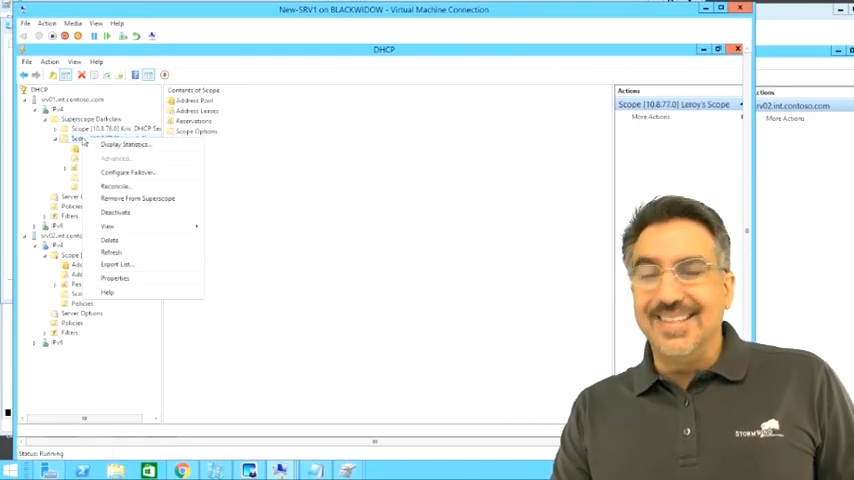
{"action": "left_click", "coordinate": [116, 212]}
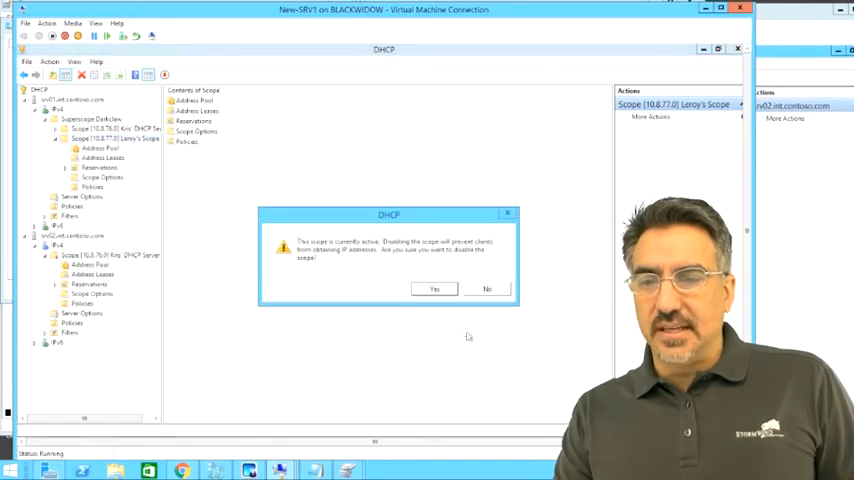
{"action": "left_click", "coordinate": [434, 288]}
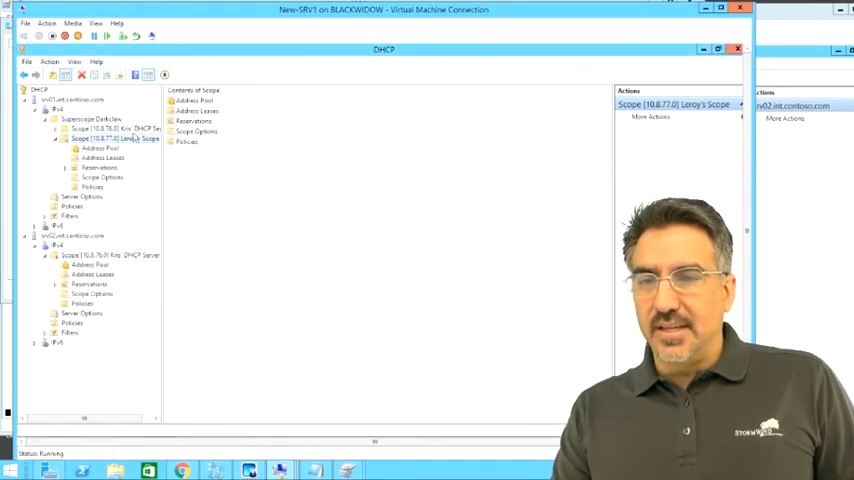
{"action": "left_click", "coordinate": [92, 120]}
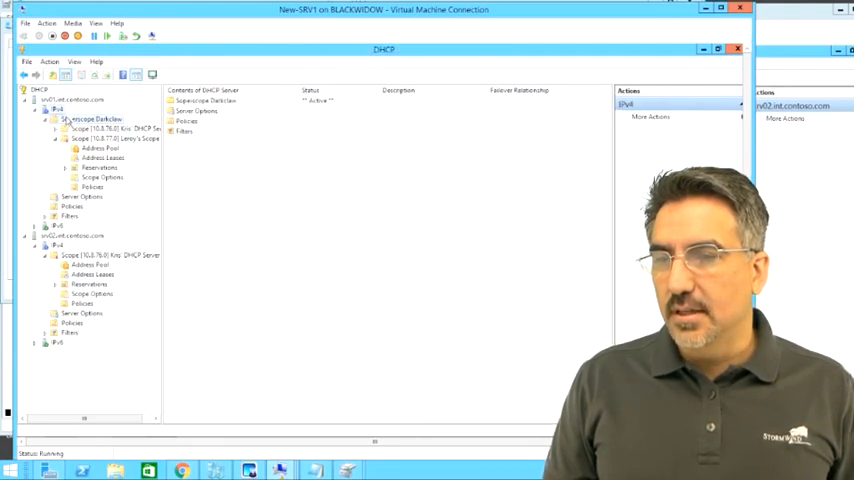
{"action": "right_click", "coordinate": [58, 108]}
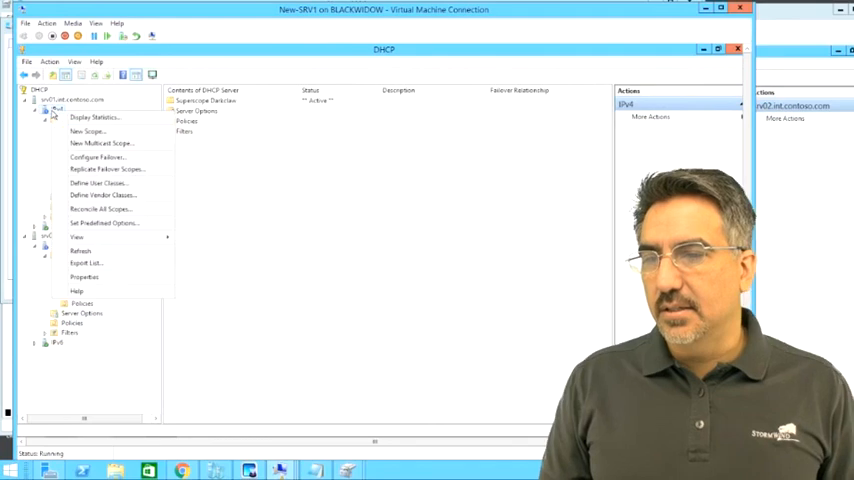
- Create David's Scope for the 10.8.74.x range with no exclusions and default options, left inactive
{"action": "left_click", "coordinate": [88, 132]}
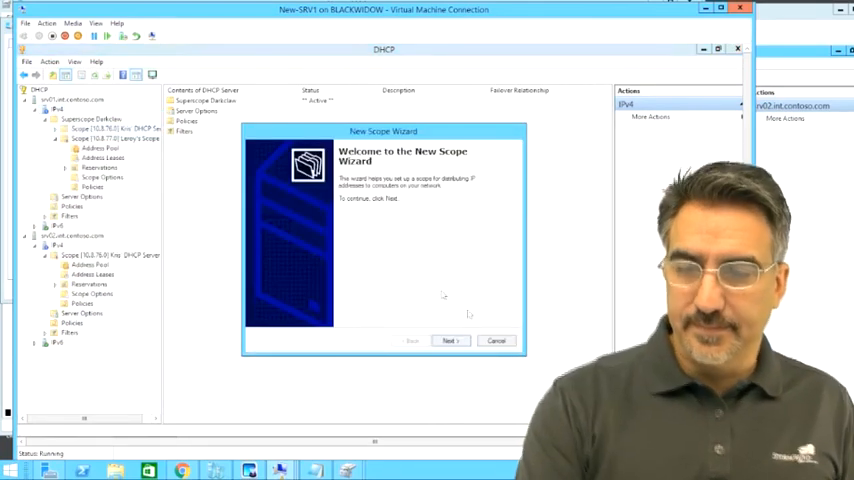
{"action": "left_click", "coordinate": [448, 340]}
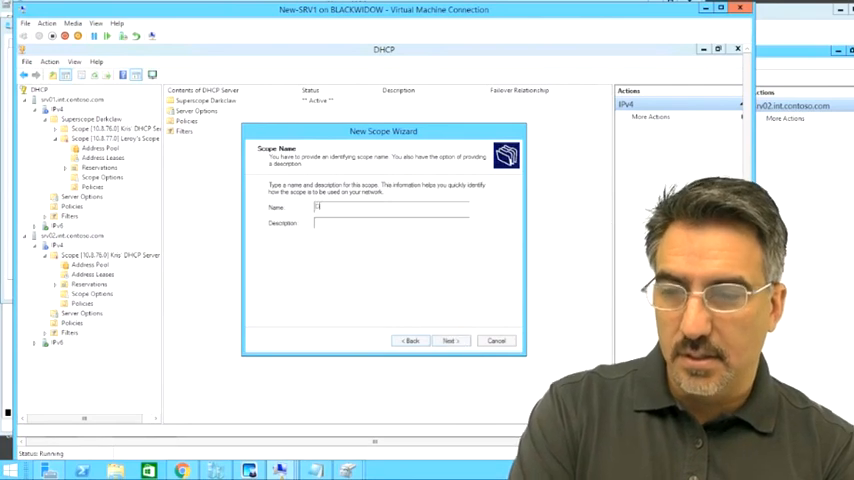
{"action": "type", "text": "David'"}
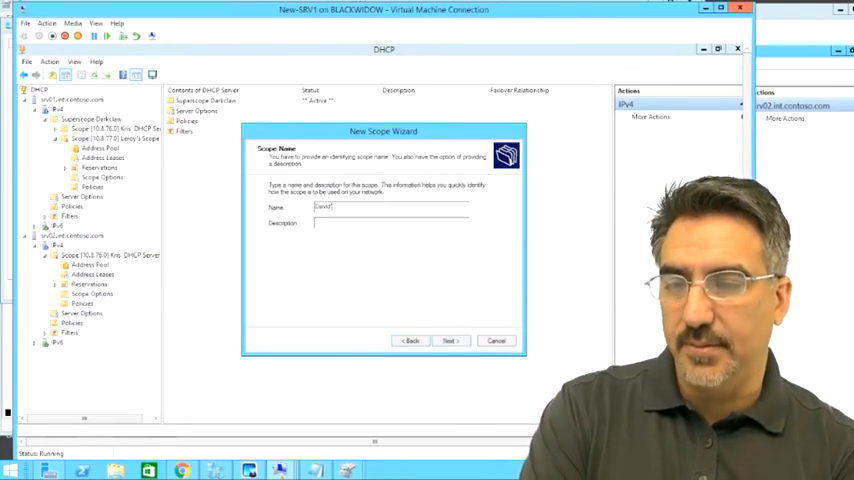
{"action": "left_click", "coordinate": [448, 340]}
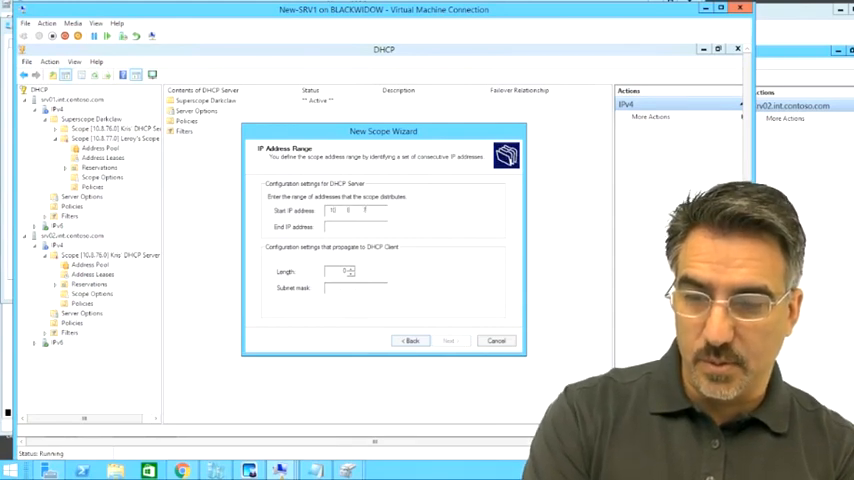
{"action": "type", "text": "74"}
{"action": "left_click", "coordinate": [356, 226]}
{"action": "type", "text": "10.8.74.254"}
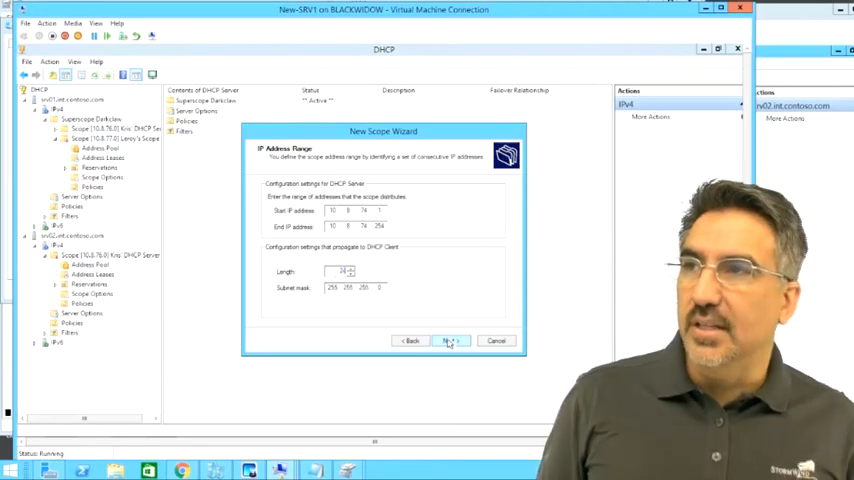
{"action": "left_click", "coordinate": [448, 340]}
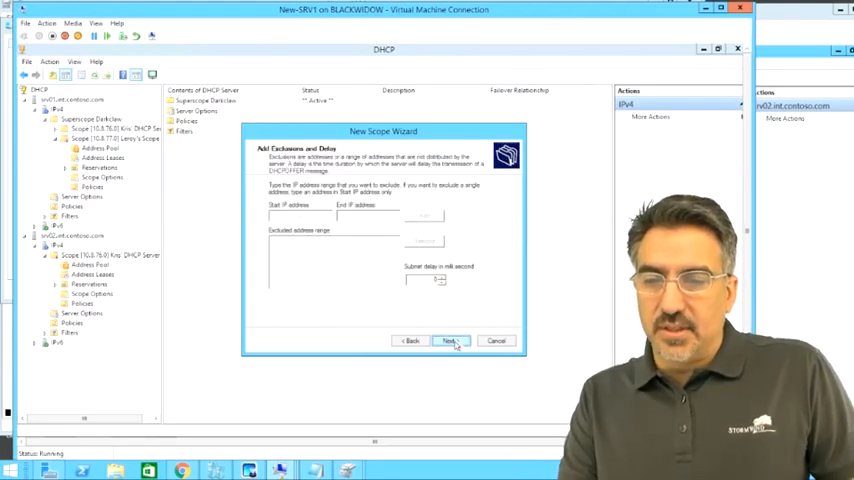
{"action": "left_click", "coordinate": [448, 340]}
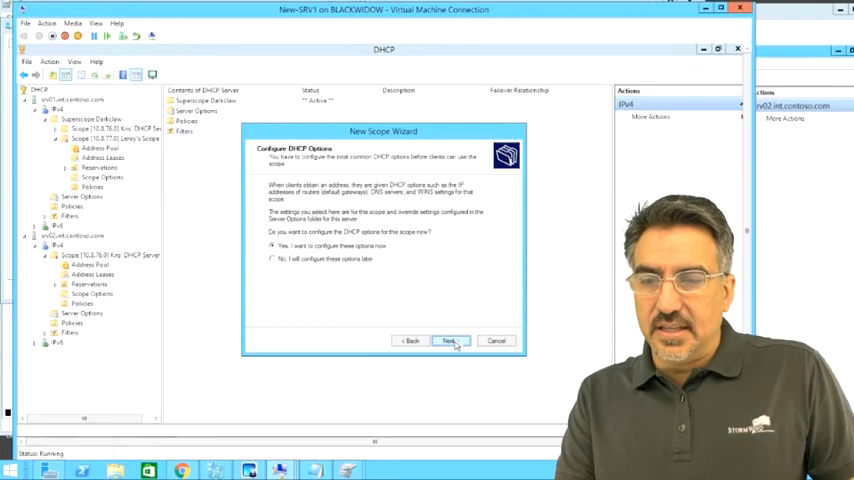
{"action": "left_click", "coordinate": [448, 340]}
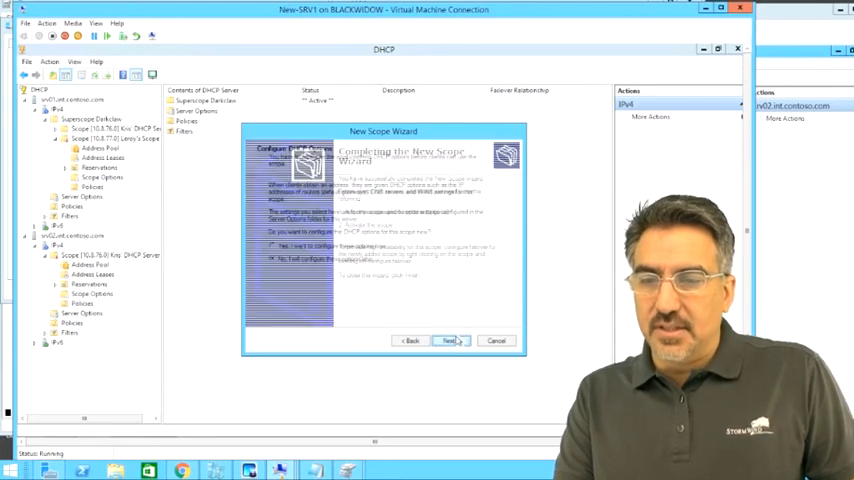
{"action": "left_click", "coordinate": [448, 340]}
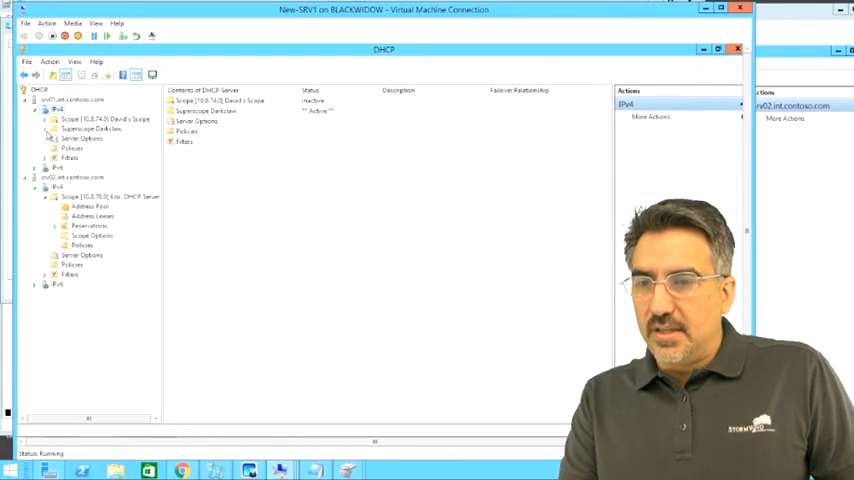
- Launch Configure Failover from the Darkclaw superscope's context menu
{"action": "right_click", "coordinate": [90, 128]}
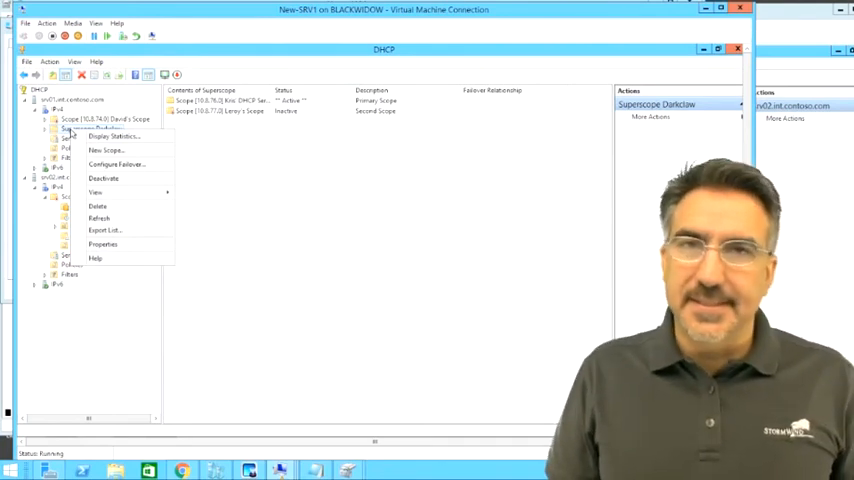
{"action": "mouse_move", "coordinate": [110, 136]}
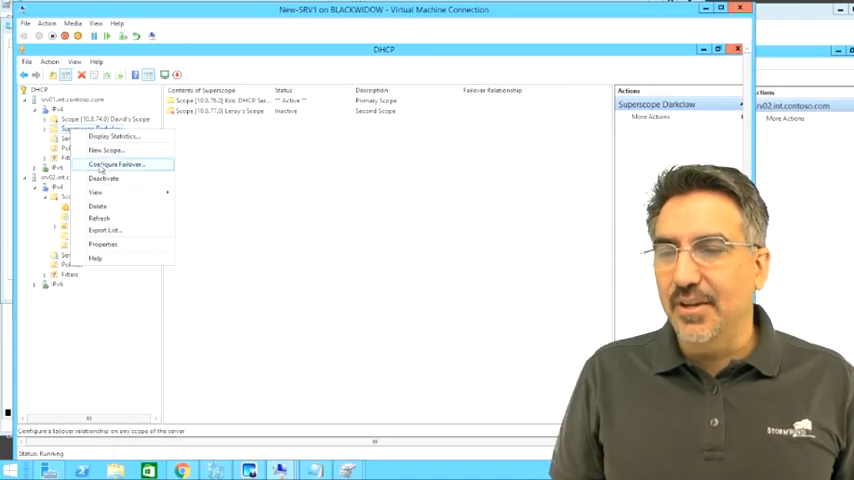
{"action": "left_click", "coordinate": [116, 164]}
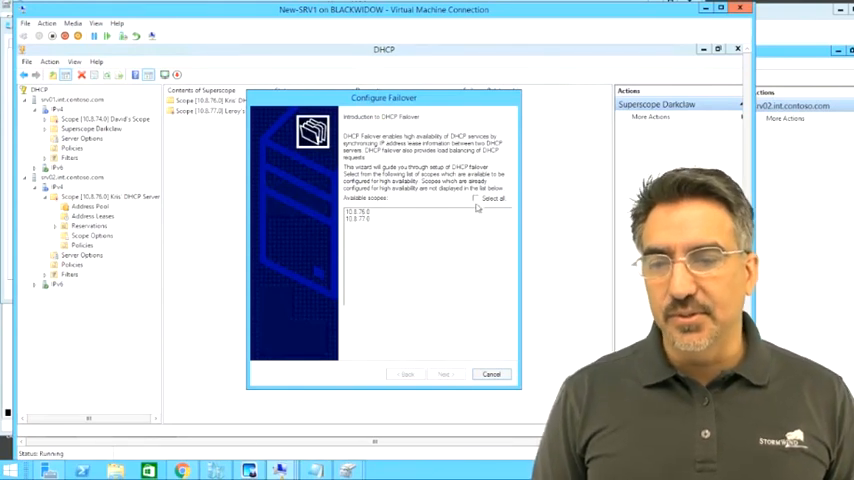
- Select all scopes, name srv02.int.contoso.com as partner, hit the existing-scope warning, and go back
{"action": "left_click", "coordinate": [474, 198]}
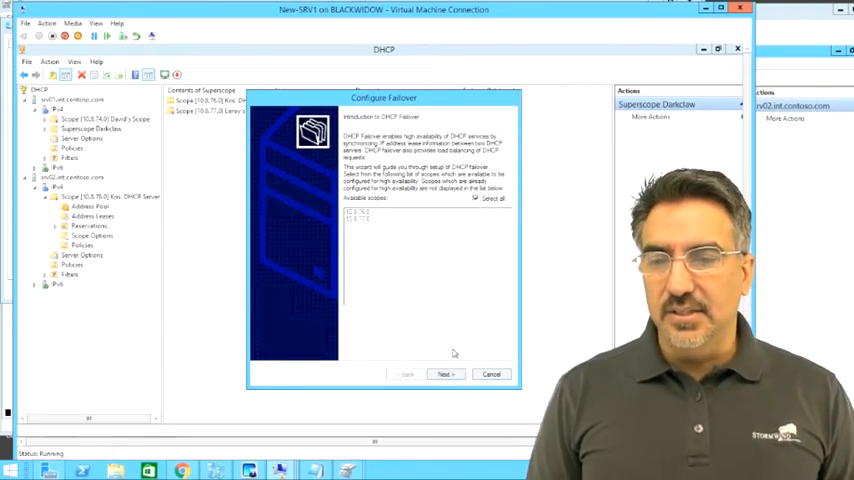
{"action": "left_click", "coordinate": [444, 372]}
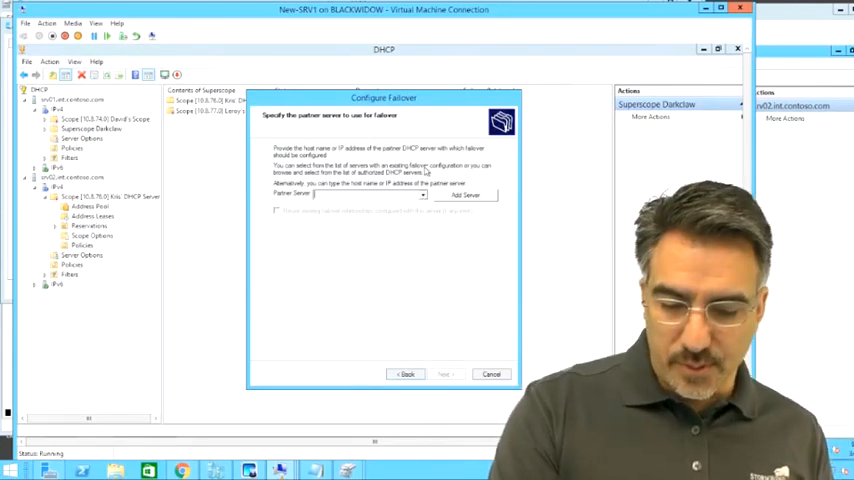
{"action": "type", "text": "srv2"}
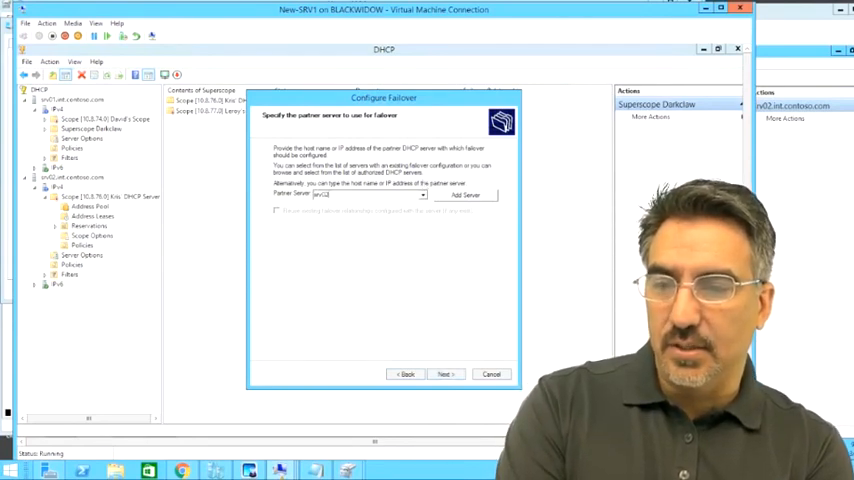
{"action": "type", "text": "srv02.int.contoso.com"}
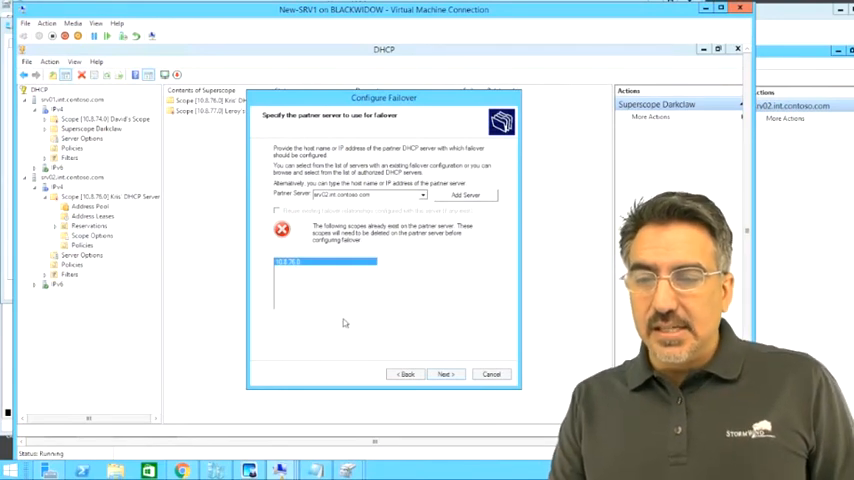
{"action": "left_click", "coordinate": [406, 374]}
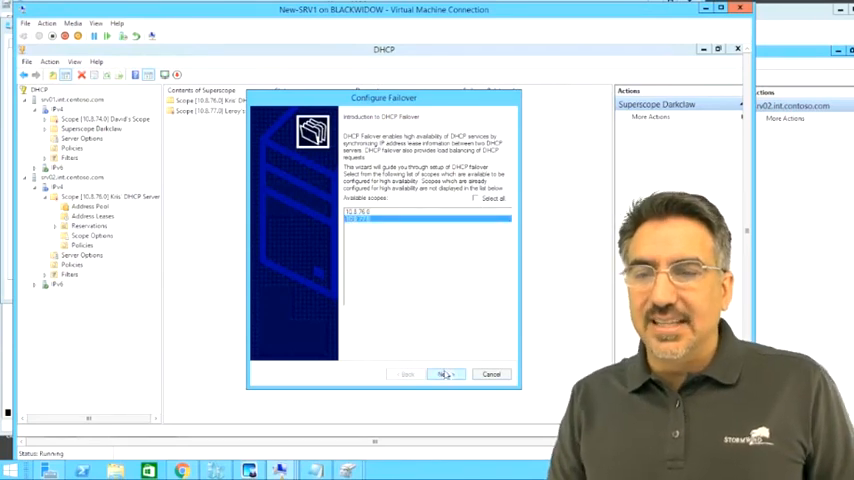
- Keep Load balance mode at 50%, finish the failover relationship with srv02, and close the success log
{"action": "left_click", "coordinate": [444, 372]}
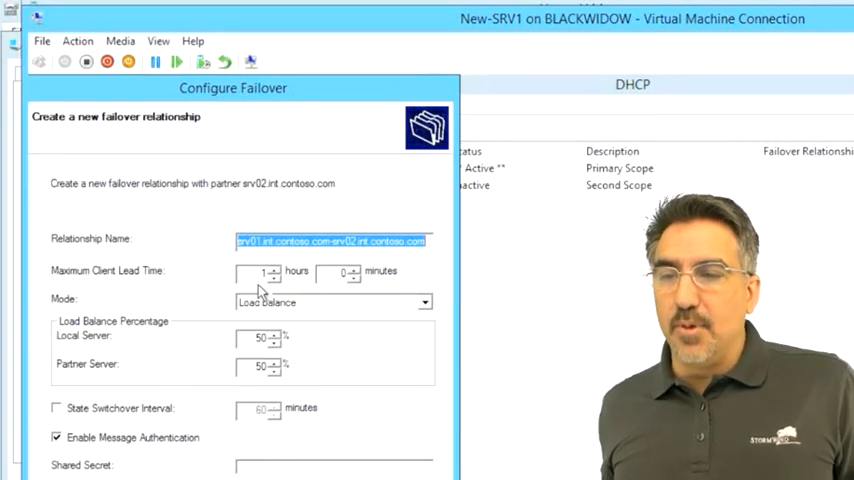
{"action": "left_click", "coordinate": [424, 302]}
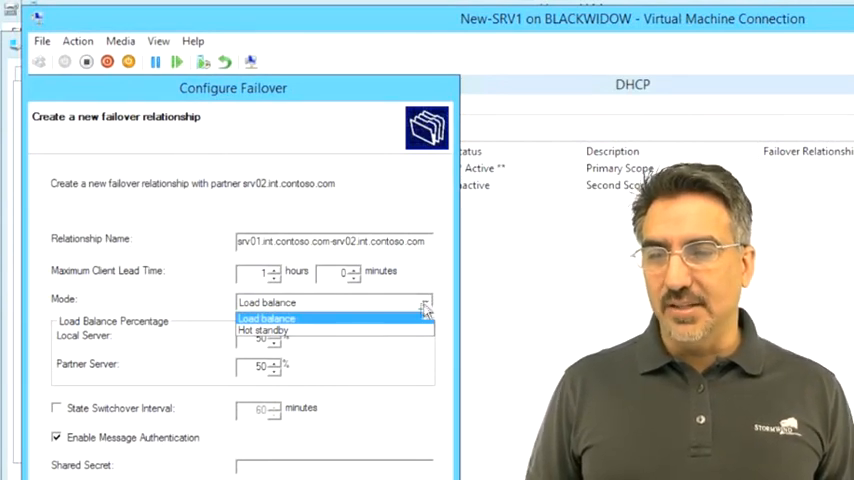
{"action": "left_click", "coordinate": [266, 318]}
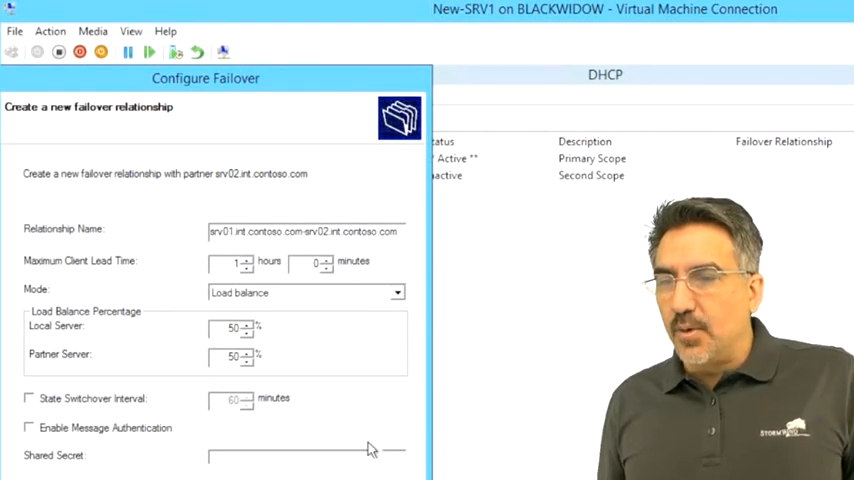
{"action": "mouse_move", "coordinate": [224, 260]}
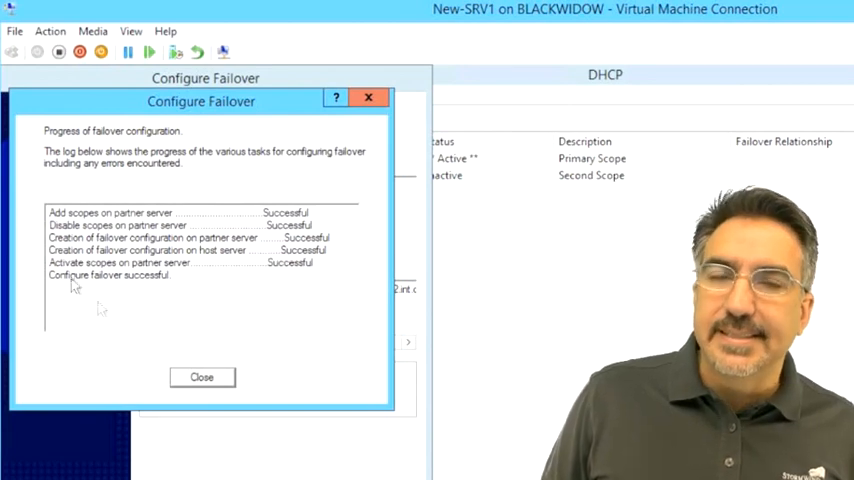
{"action": "mouse_move", "coordinate": [336, 280]}
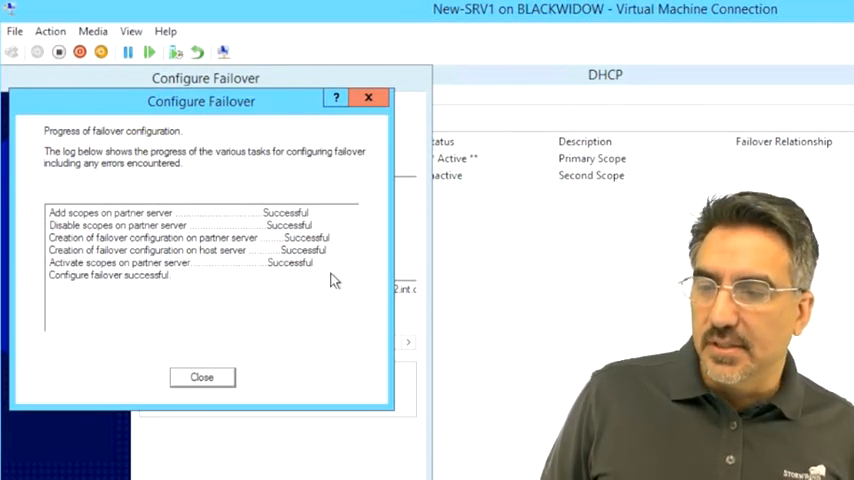
{"action": "left_click", "coordinate": [200, 376]}
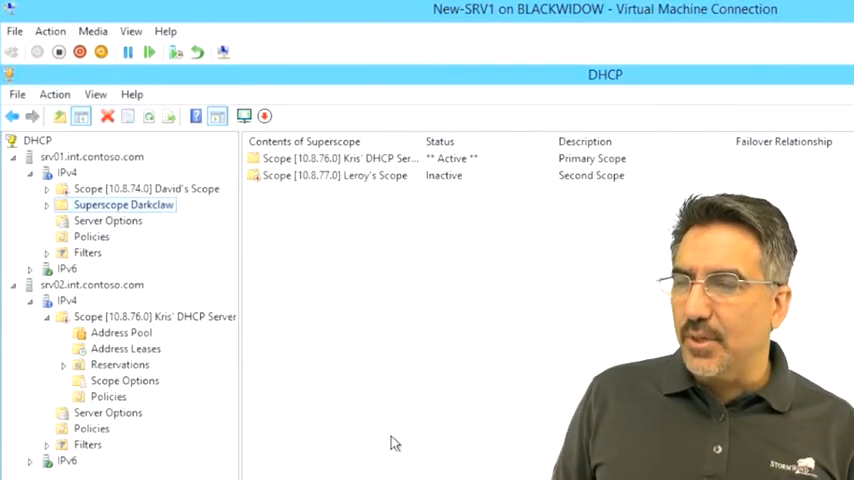
{"action": "mouse_move", "coordinate": [310, 404]}
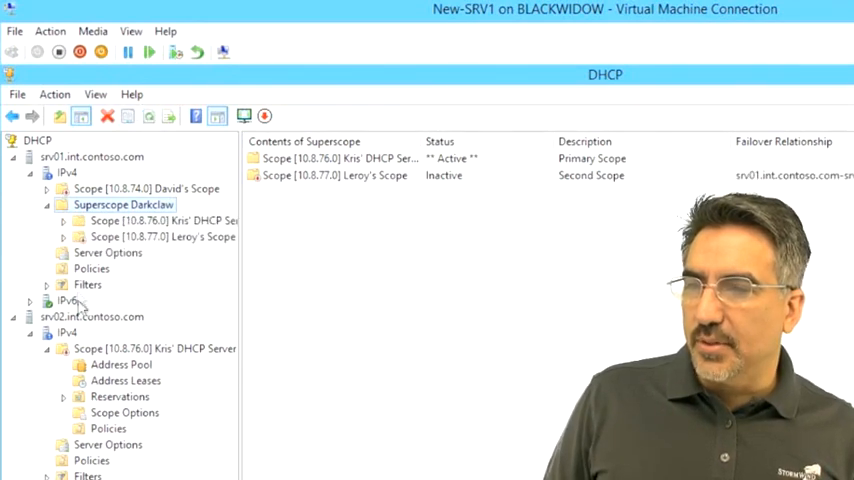
- Expand Darkclaw on srv01 and view srv02's replicated superscope with Leroy's and Kris' DHCP Server scopes
{"action": "left_click", "coordinate": [92, 316]}
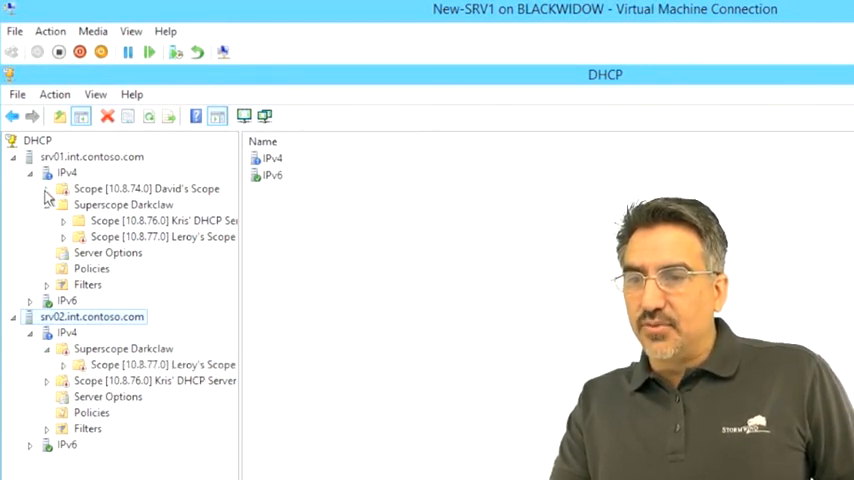
{"action": "left_click", "coordinate": [160, 220]}
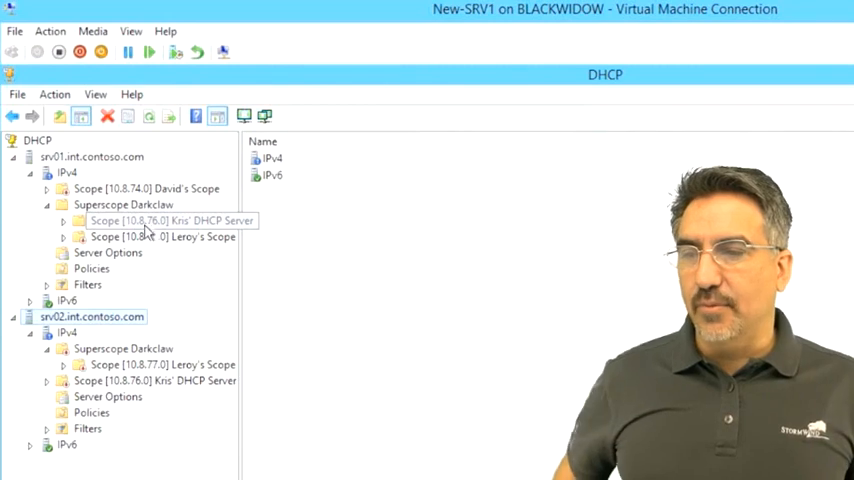
{"action": "left_click", "coordinate": [64, 220]}
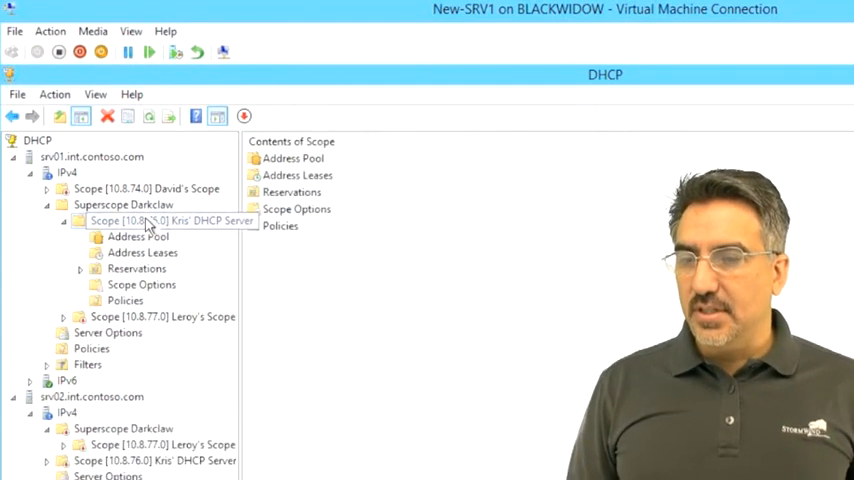